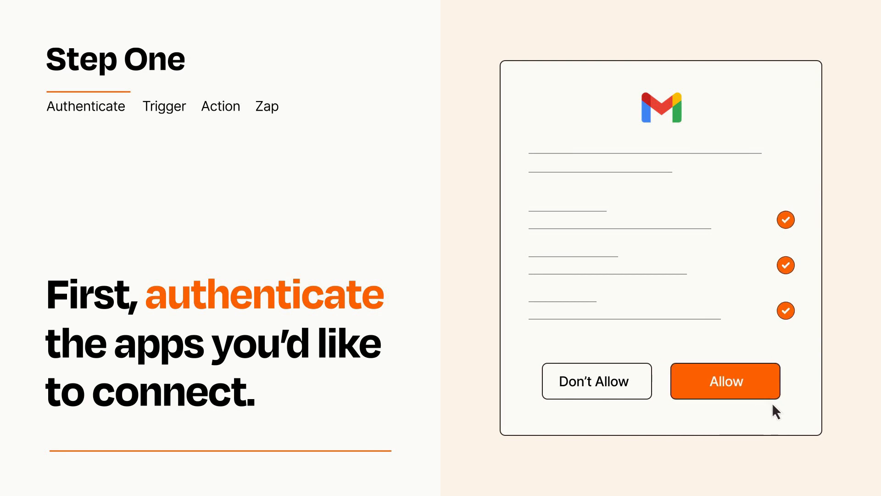
# - Allow Zapier access to the Gmail account on the authorization screen
pyautogui.click(724, 381)
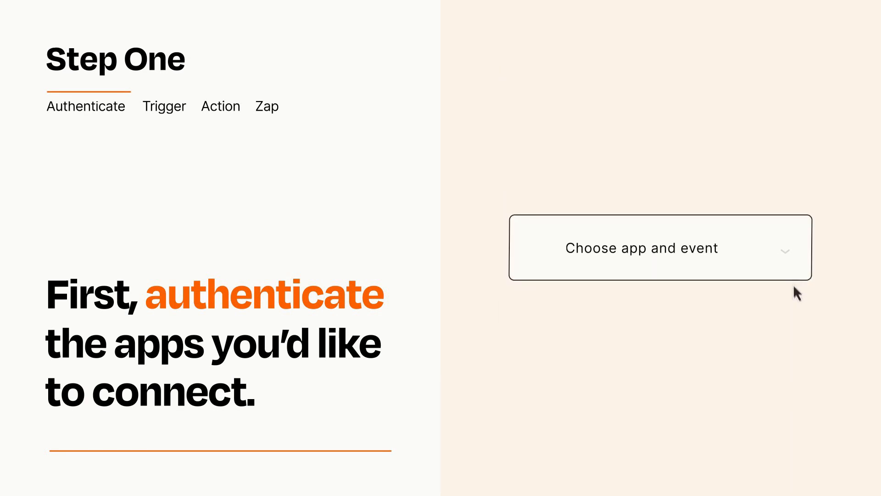
# - Choose New Form Submission from the trigger app-and-event list
pyautogui.click(660, 247)
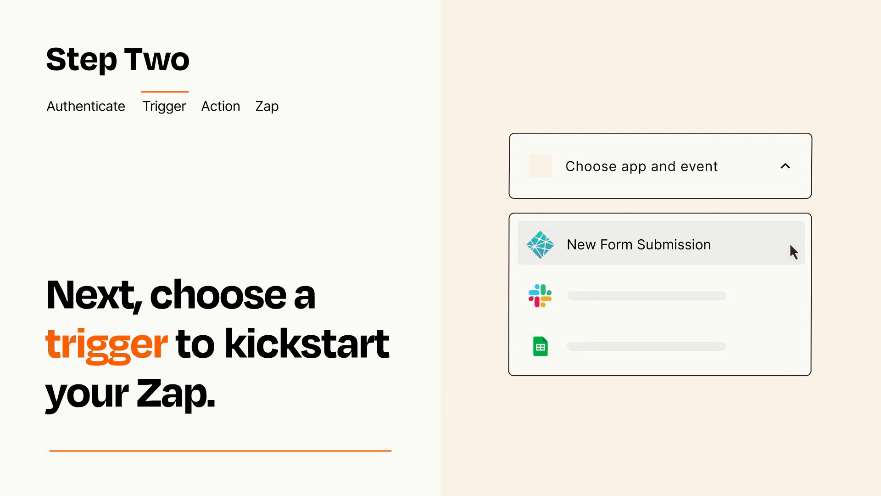
pyautogui.moveTo(792, 255)
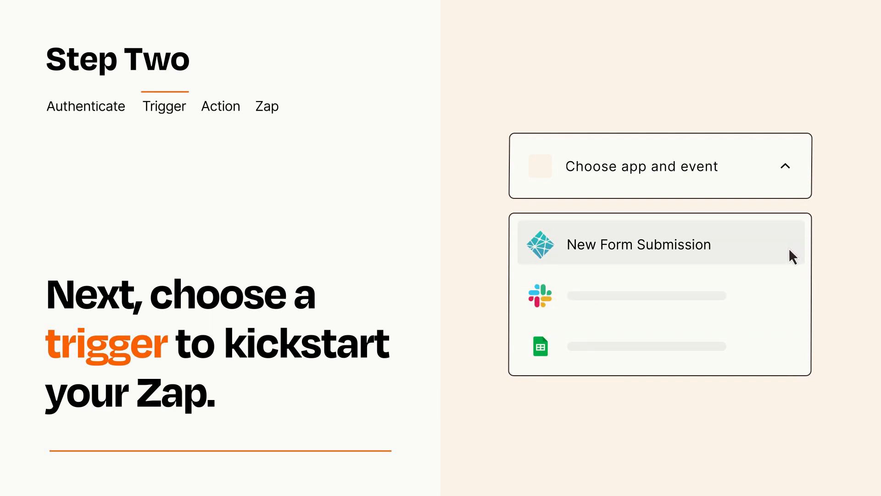
pyautogui.click(638, 244)
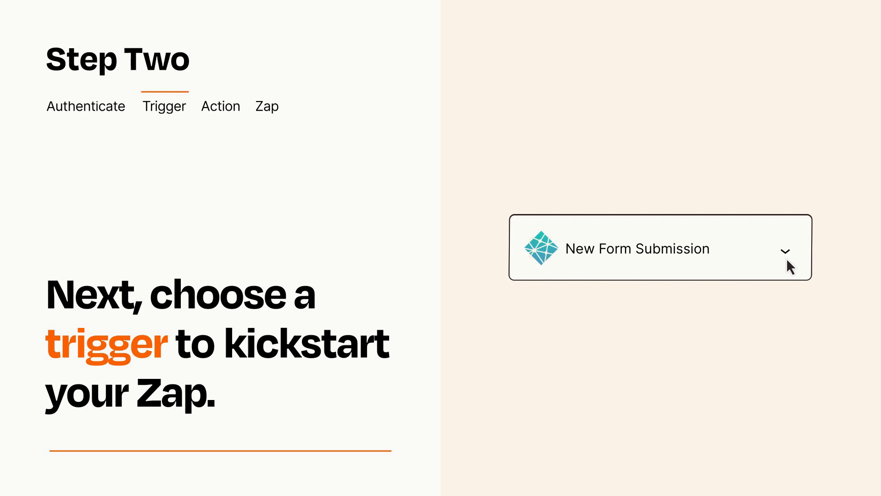
pyautogui.moveTo(799, 264)
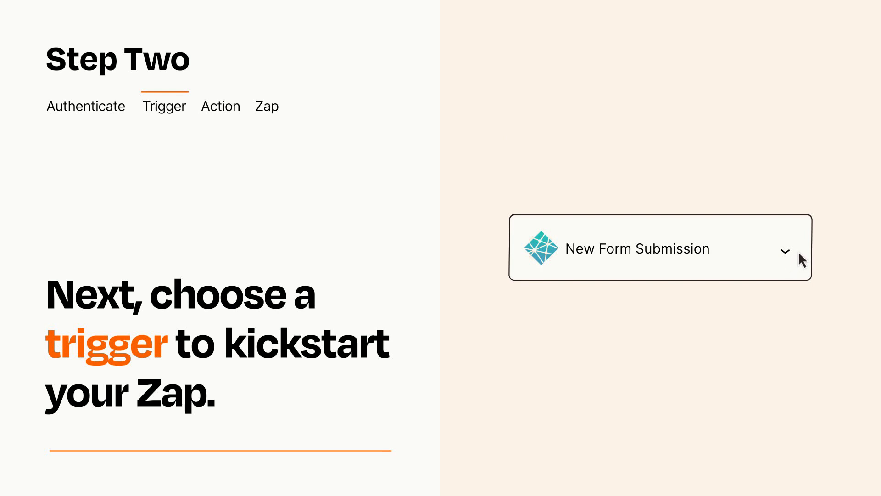
pyautogui.moveTo(798, 253)
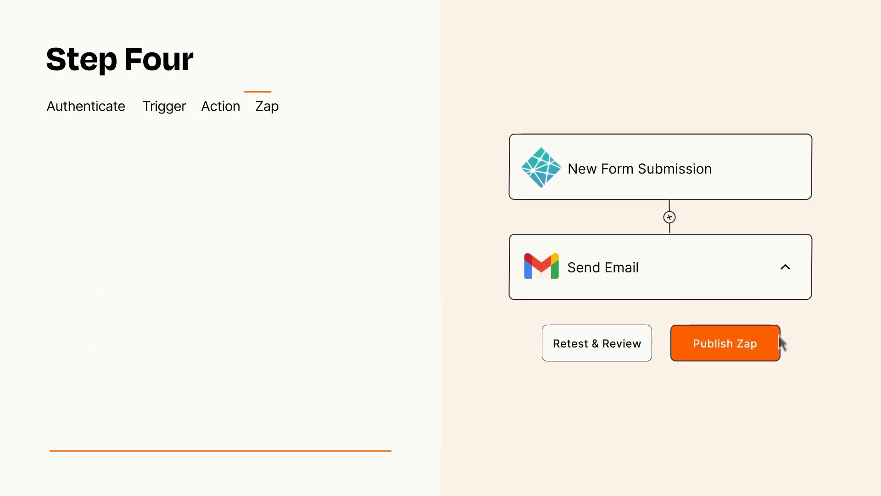
# - Publish the New Form Submission → Send Email Zap and turn it on
pyautogui.click(724, 343)
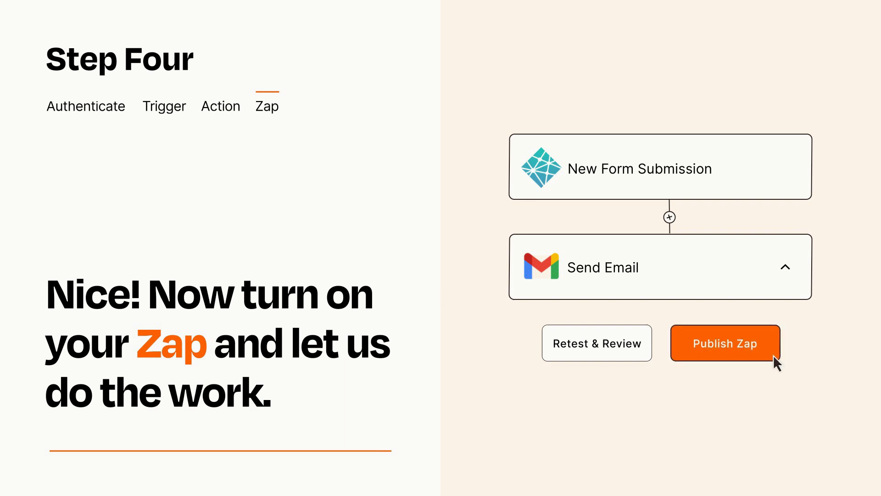
pyautogui.click(725, 343)
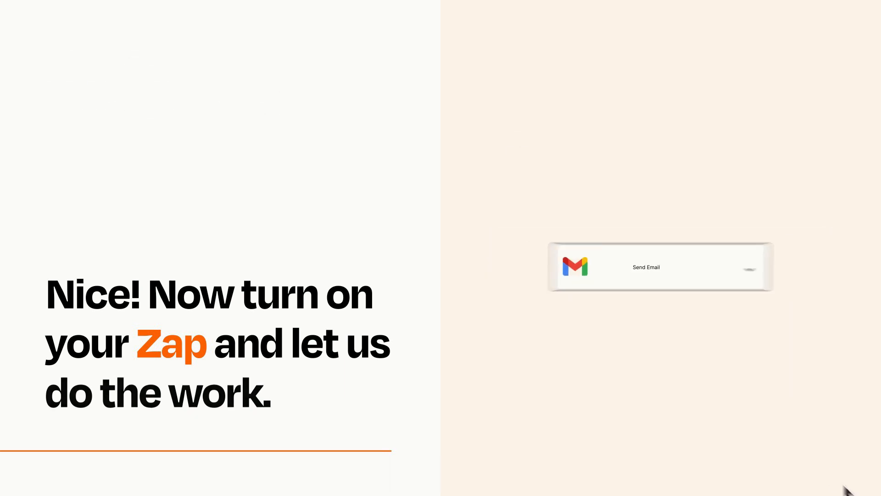